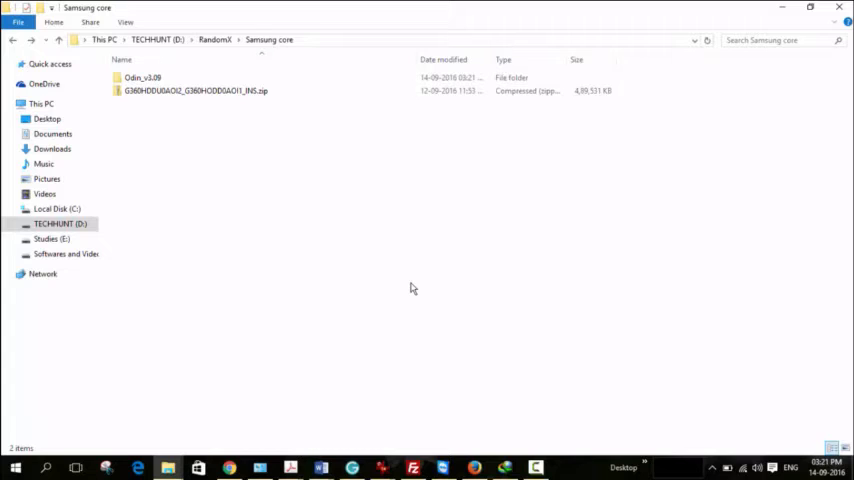
Extract the downloaded firmware zip into its own folder via the 7-Zip context menu.
click(140, 78)
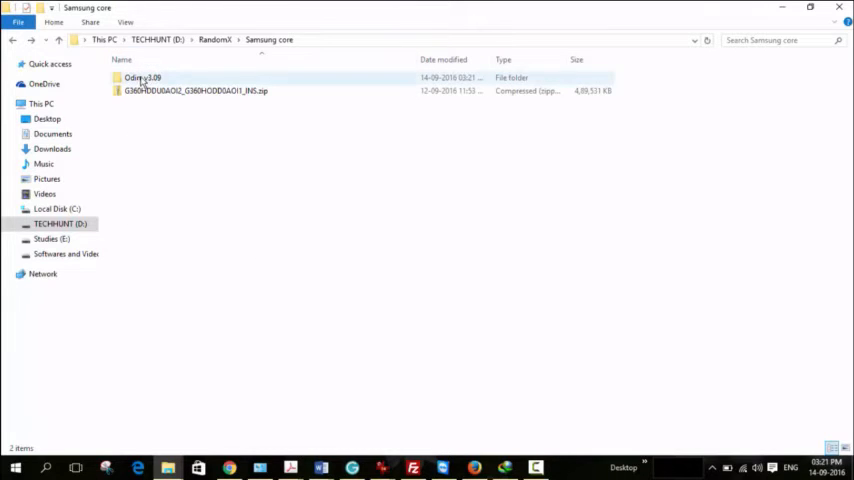
click(196, 90)
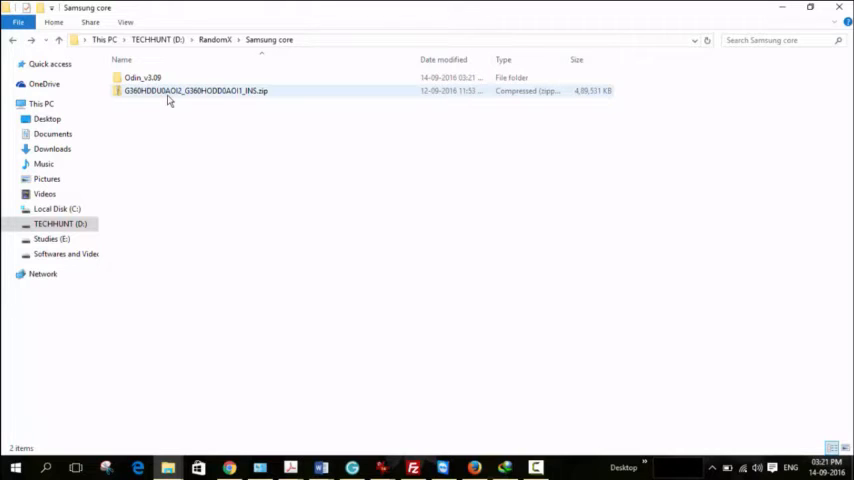
right_click(194, 90)
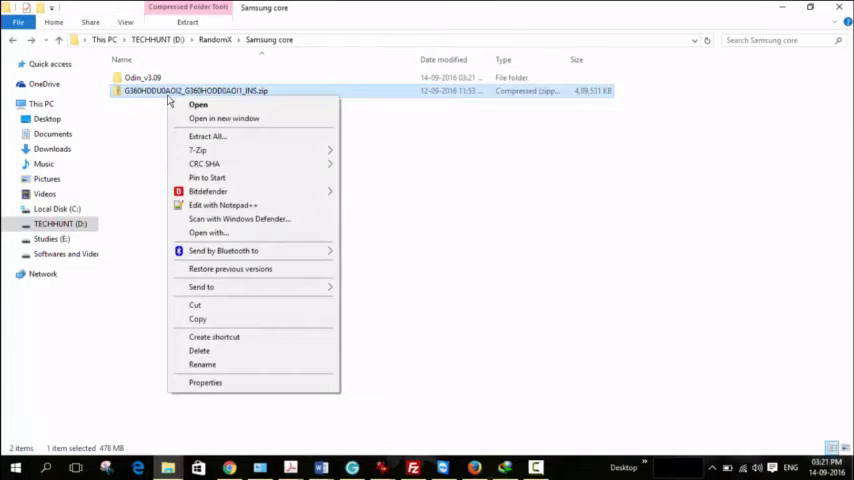
mouse_move(196, 150)
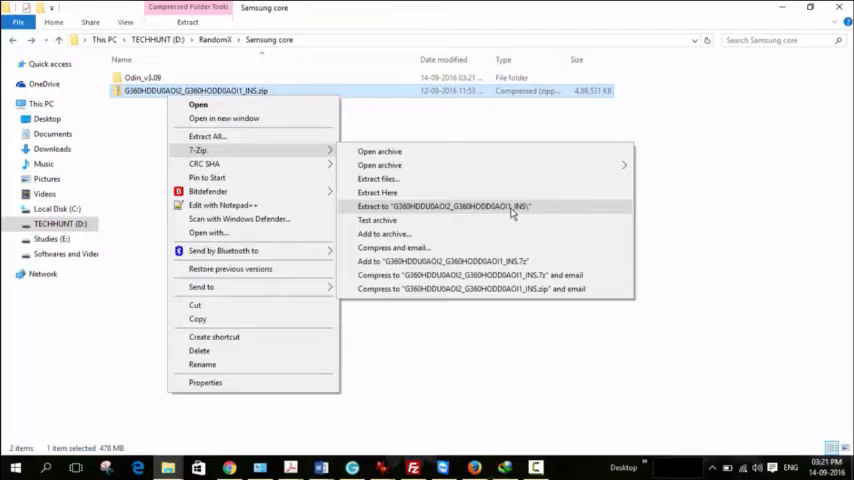
click(448, 206)
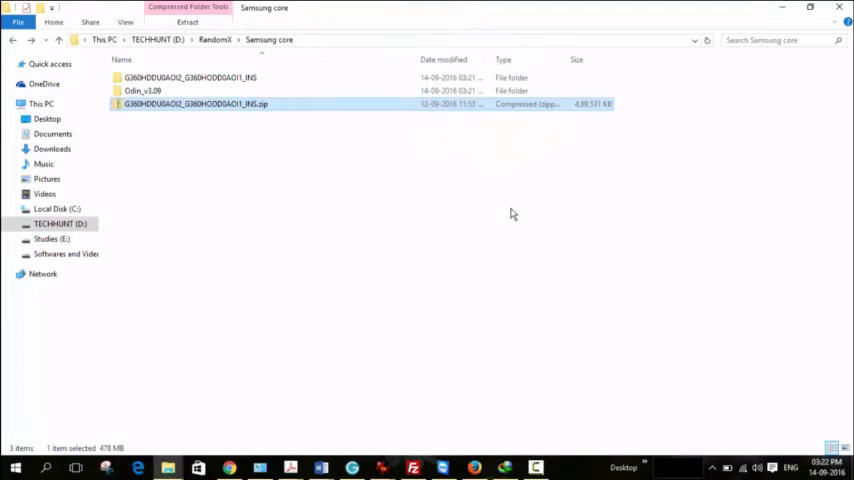
mouse_move(490, 198)
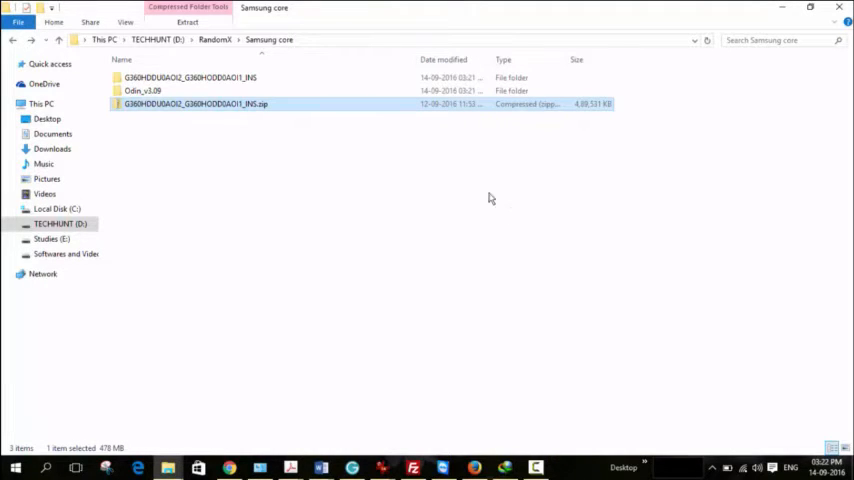
Enter the Odin_v3.09 folder and launch Odin3 v3.09.exe.
double_click(184, 76)
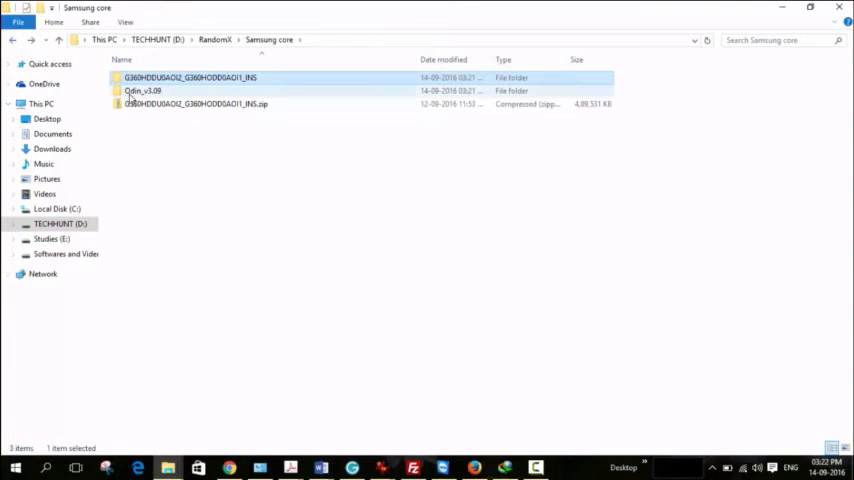
double_click(144, 92)
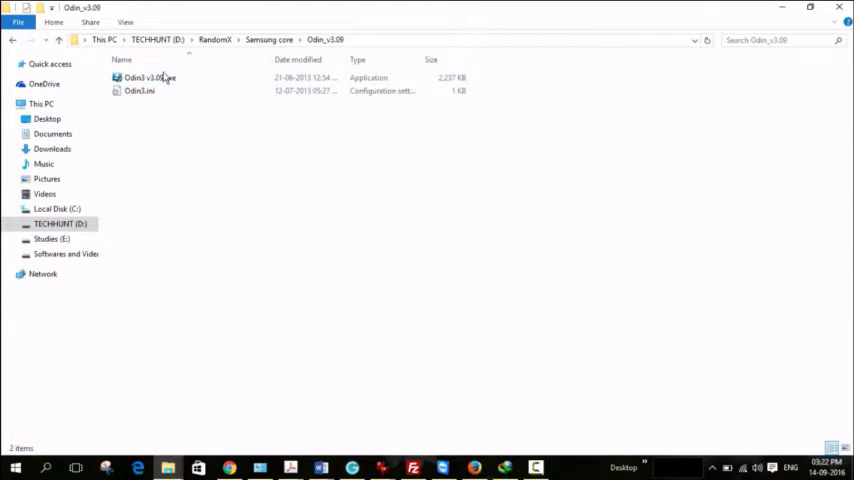
right_click(144, 76)
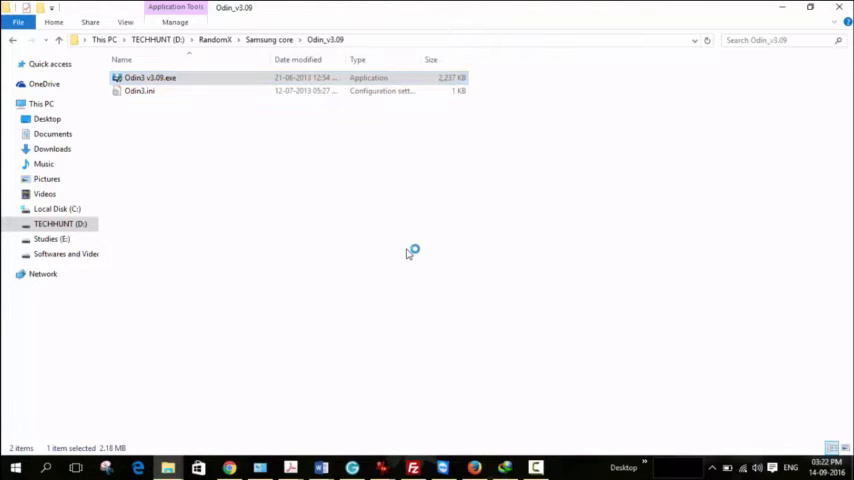
double_click(148, 76)
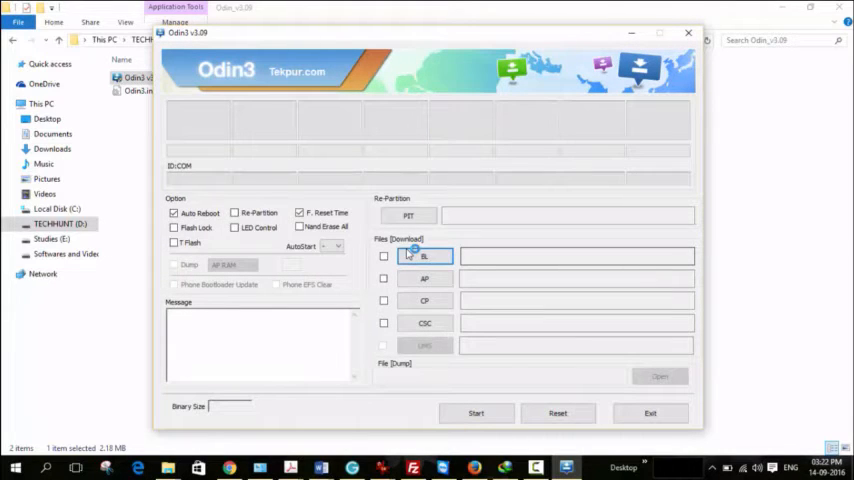
Load the extracted .tar.md5 from the Samsung core folder into the AP slot.
click(424, 278)
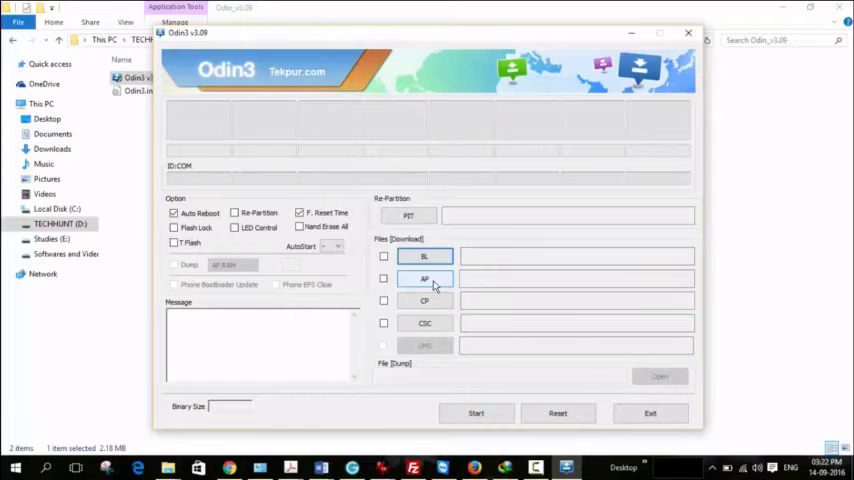
click(424, 278)
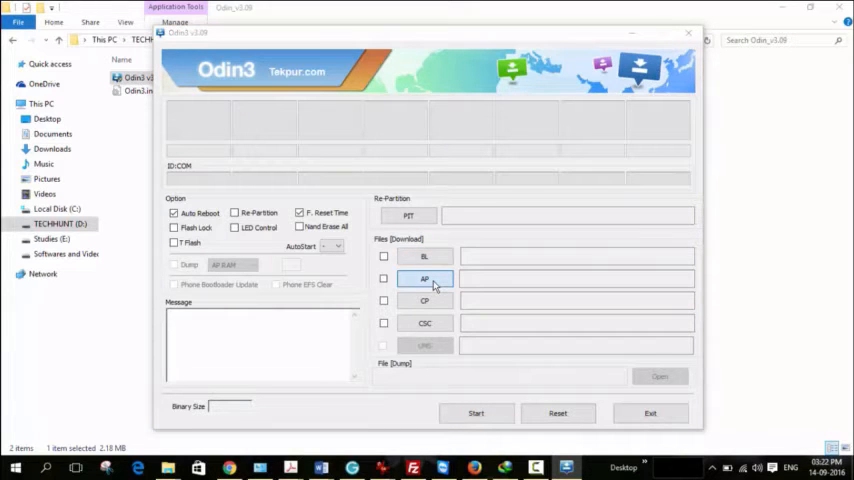
click(424, 278)
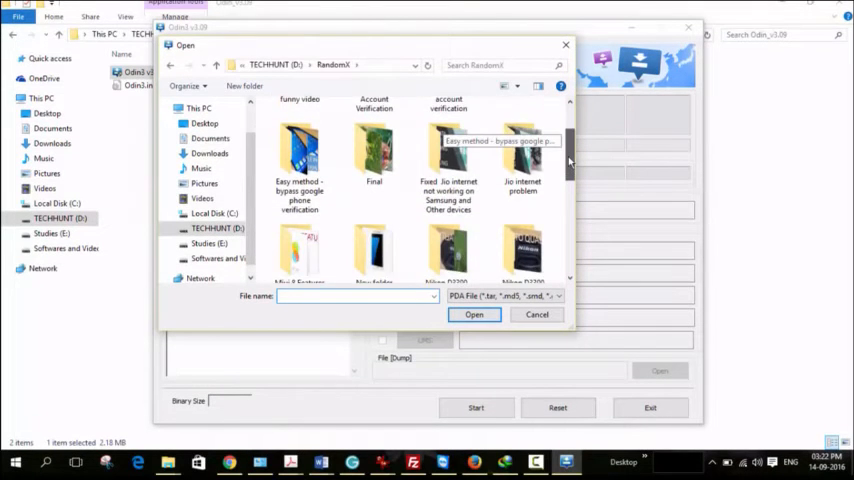
scroll(down, 3)
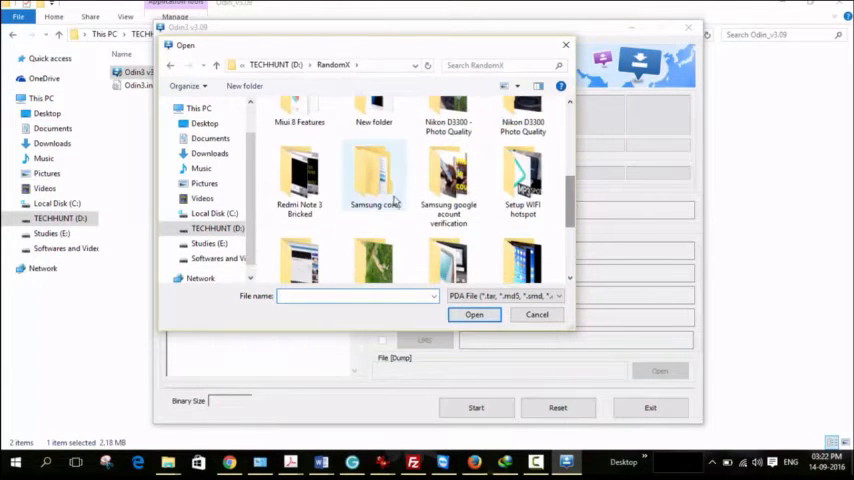
double_click(374, 176)
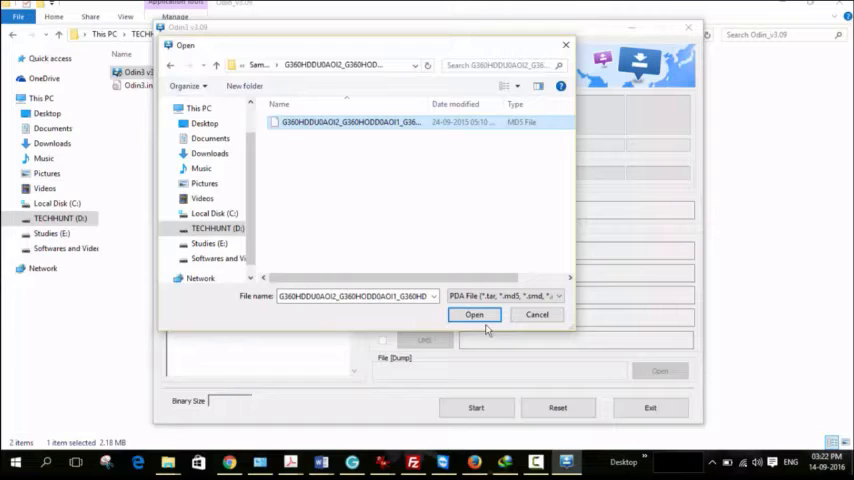
click(474, 316)
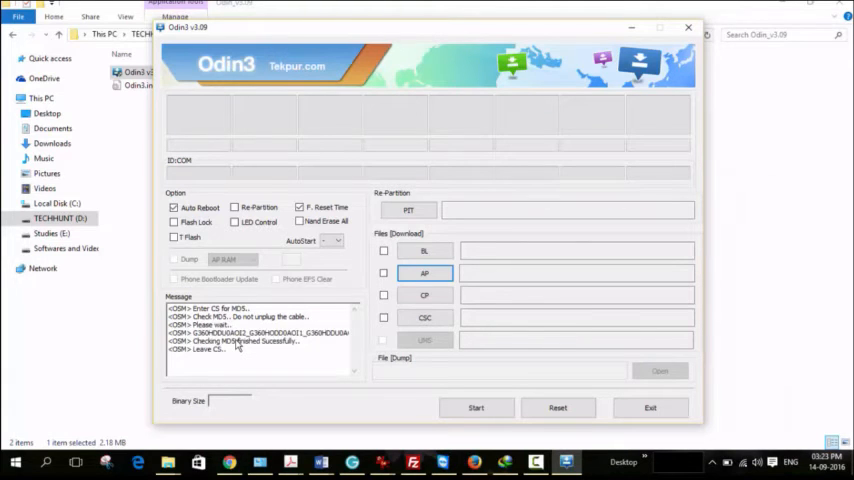
Wait for the connected phone to show on a COM port with an Added log entry.
click(384, 272)
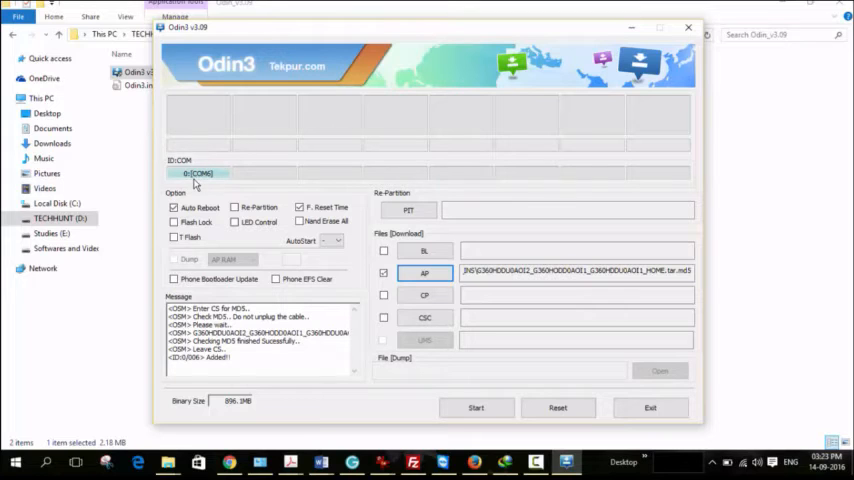
mouse_move(212, 372)
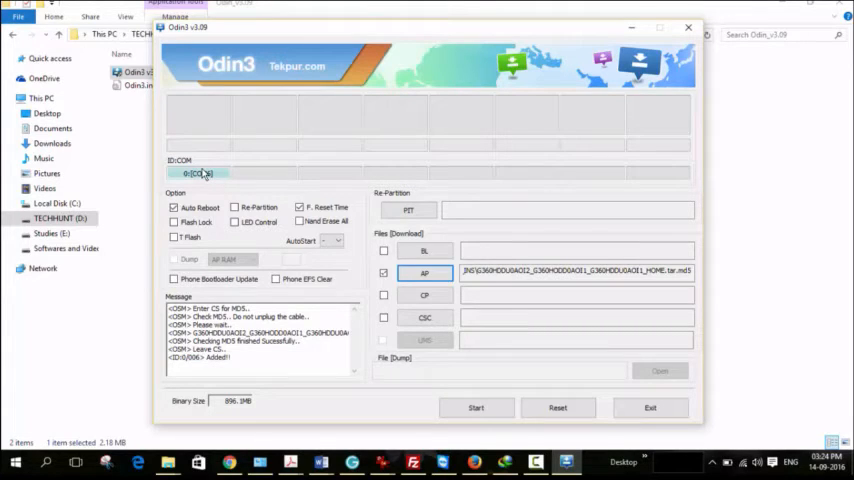
click(476, 408)
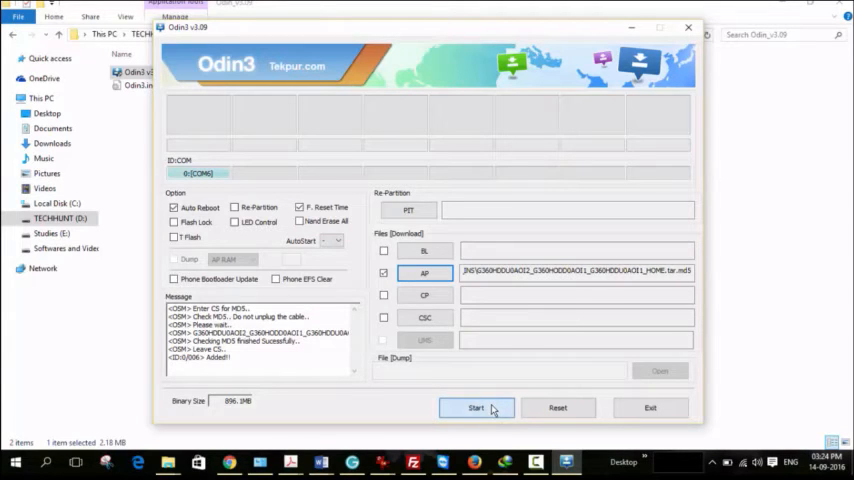
Start flashing the loaded AP firmware to the phone.
click(476, 408)
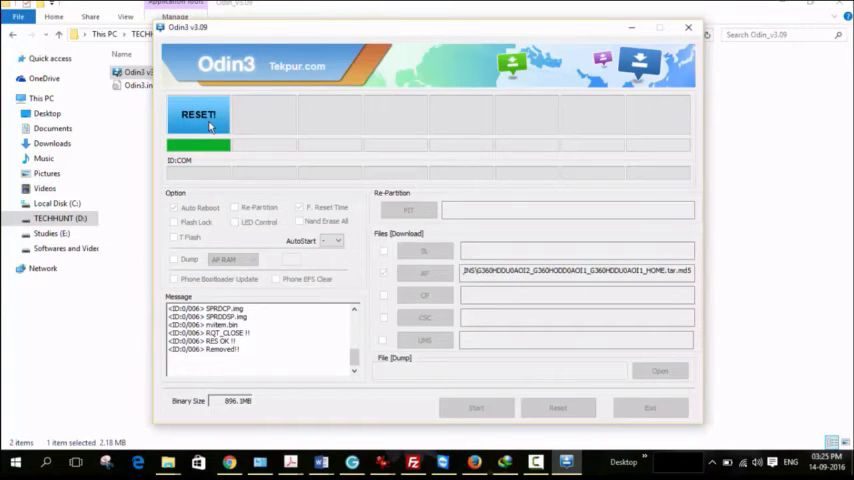
mouse_move(210, 130)
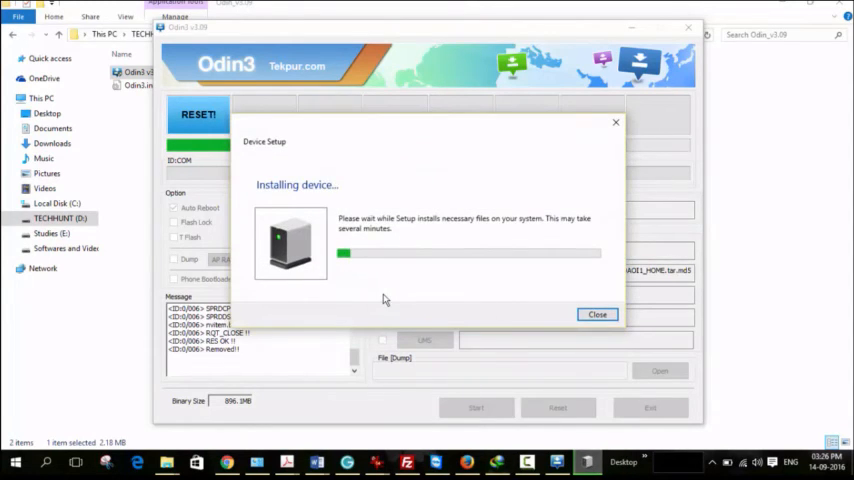
mouse_move(350, 36)
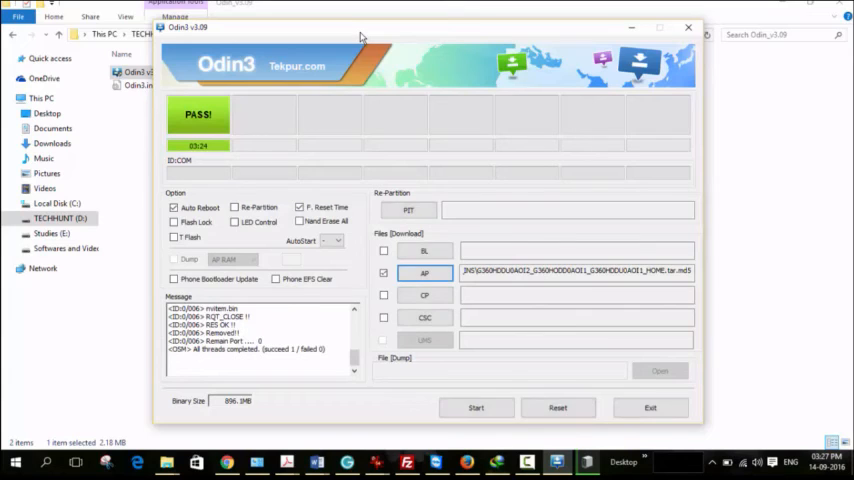
mouse_move(212, 132)
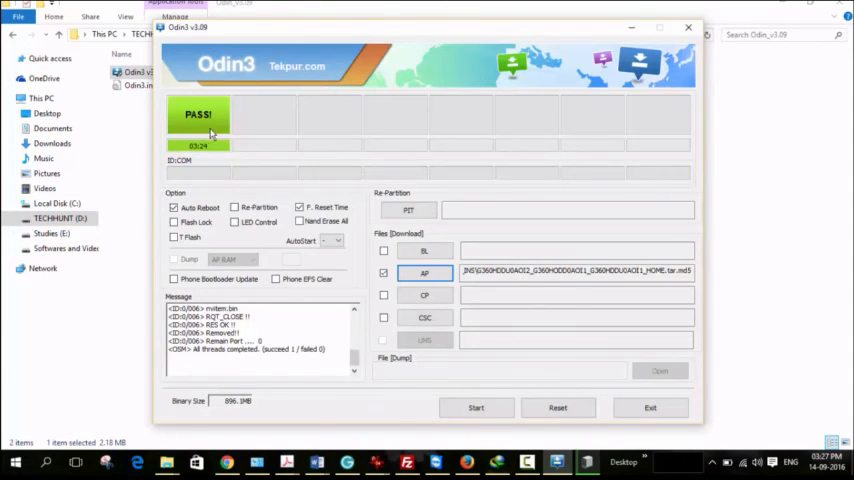
mouse_move(216, 150)
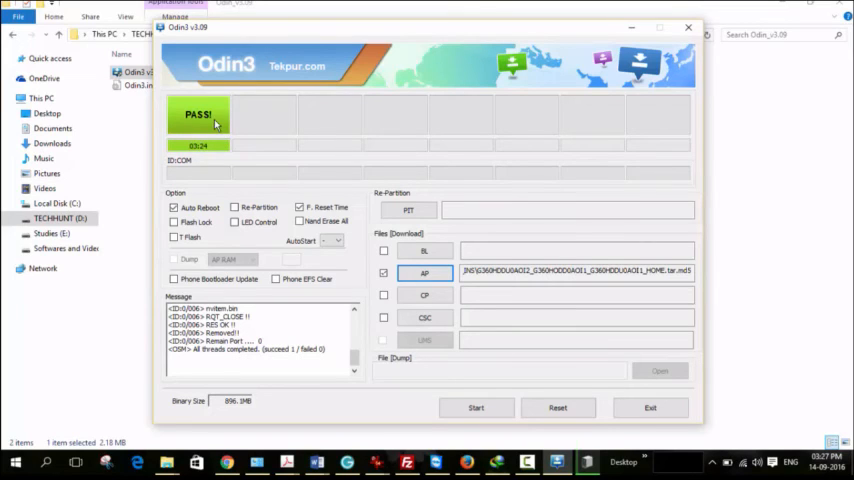
mouse_move(218, 120)
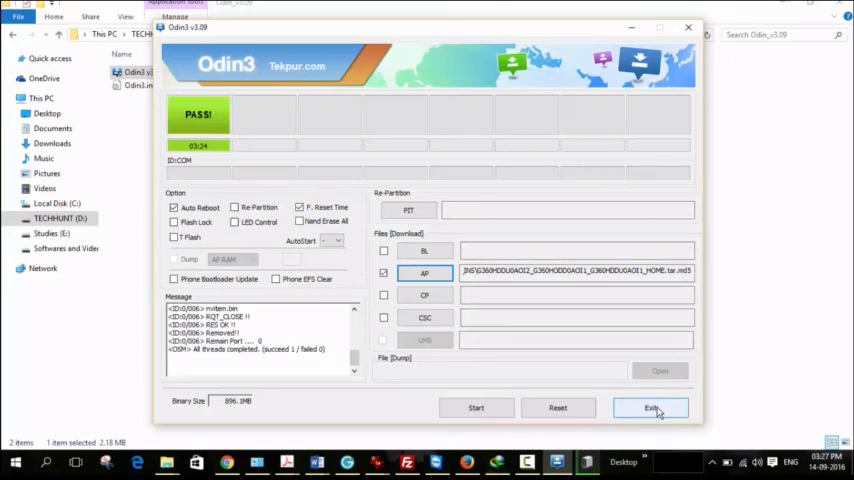
Exit Odin and open the channel's Google account verification bypass video on YouTube.
click(652, 408)
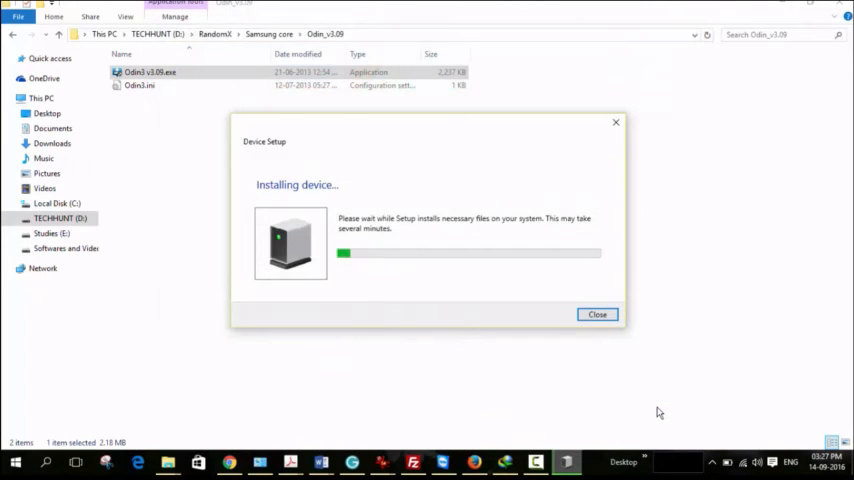
mouse_move(382, 260)
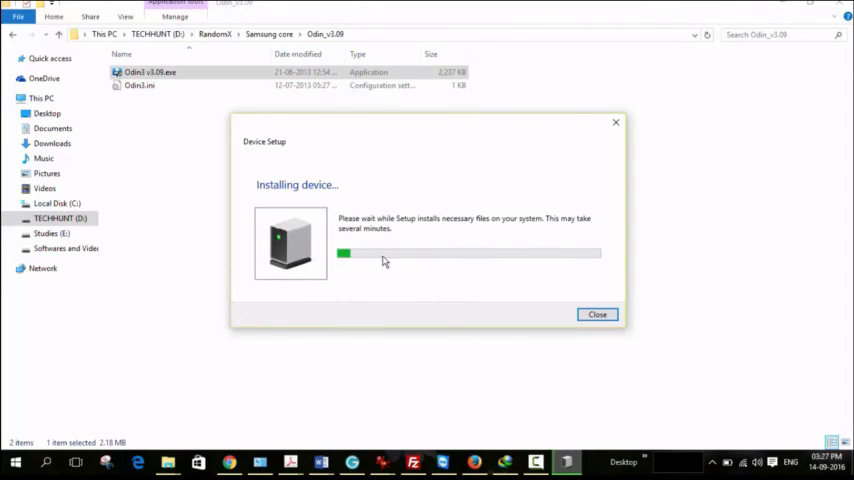
mouse_move(656, 184)
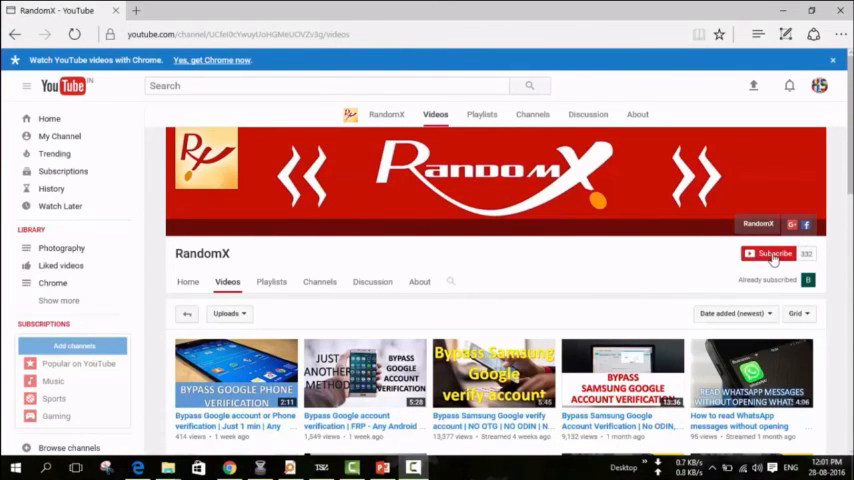
click(364, 376)
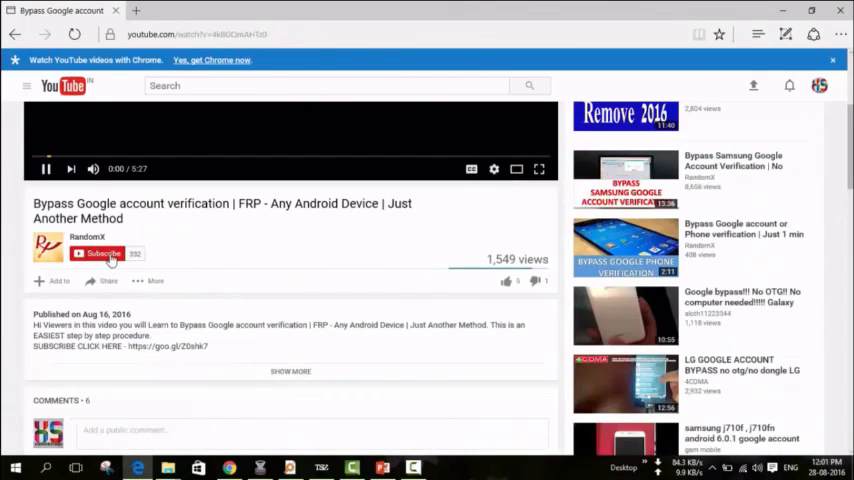